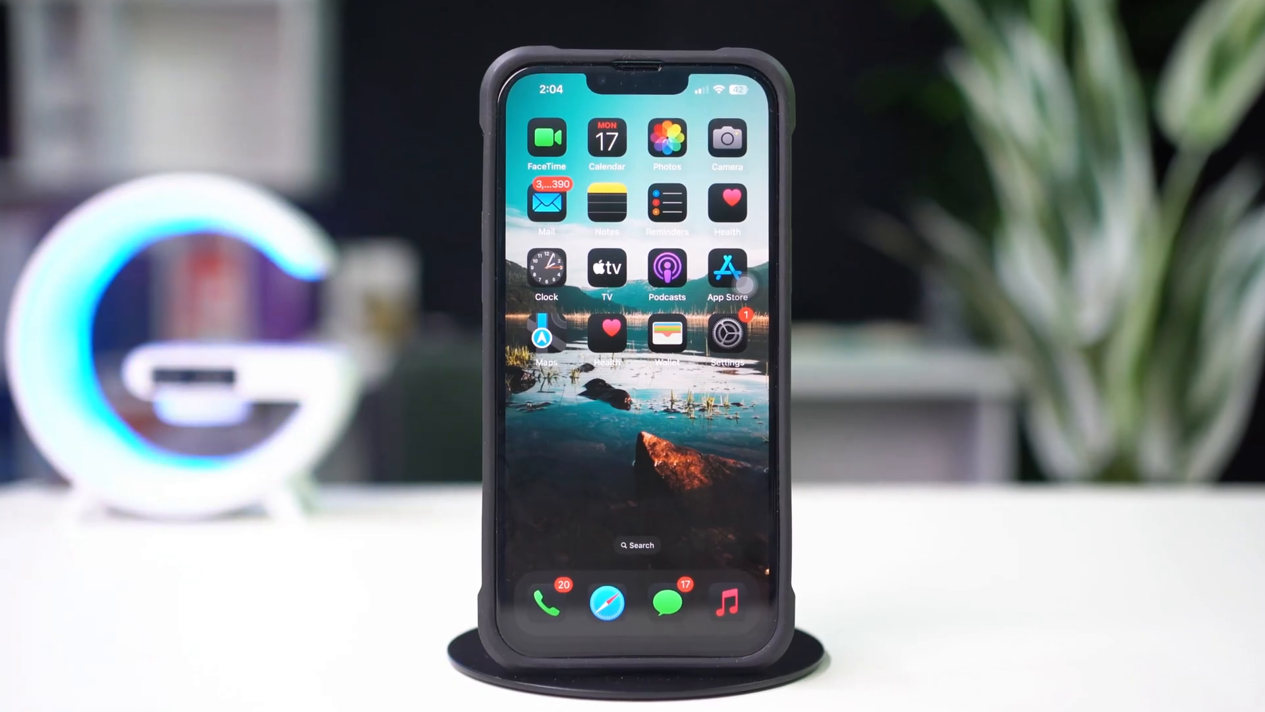
# Turn Airplane Mode off from Control Centre's connectivity controls, keeping Wi-Fi on.
pyautogui.click(636, 545)
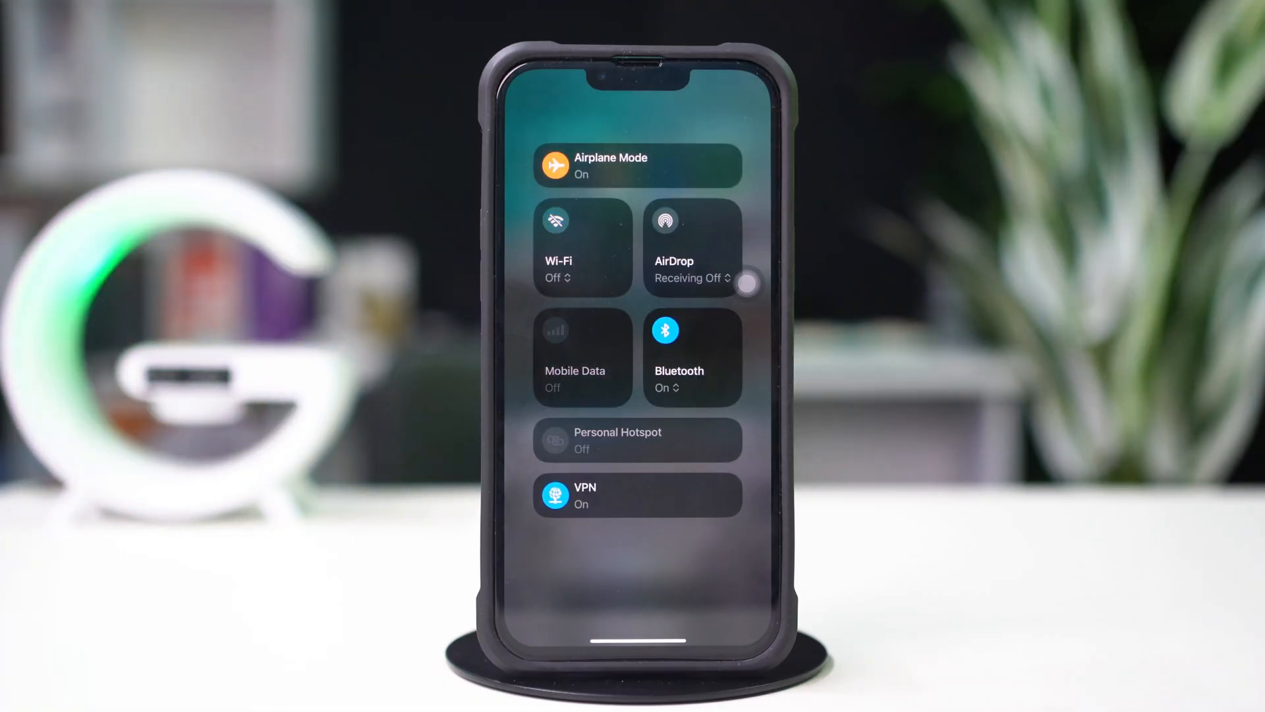
pyautogui.click(637, 166)
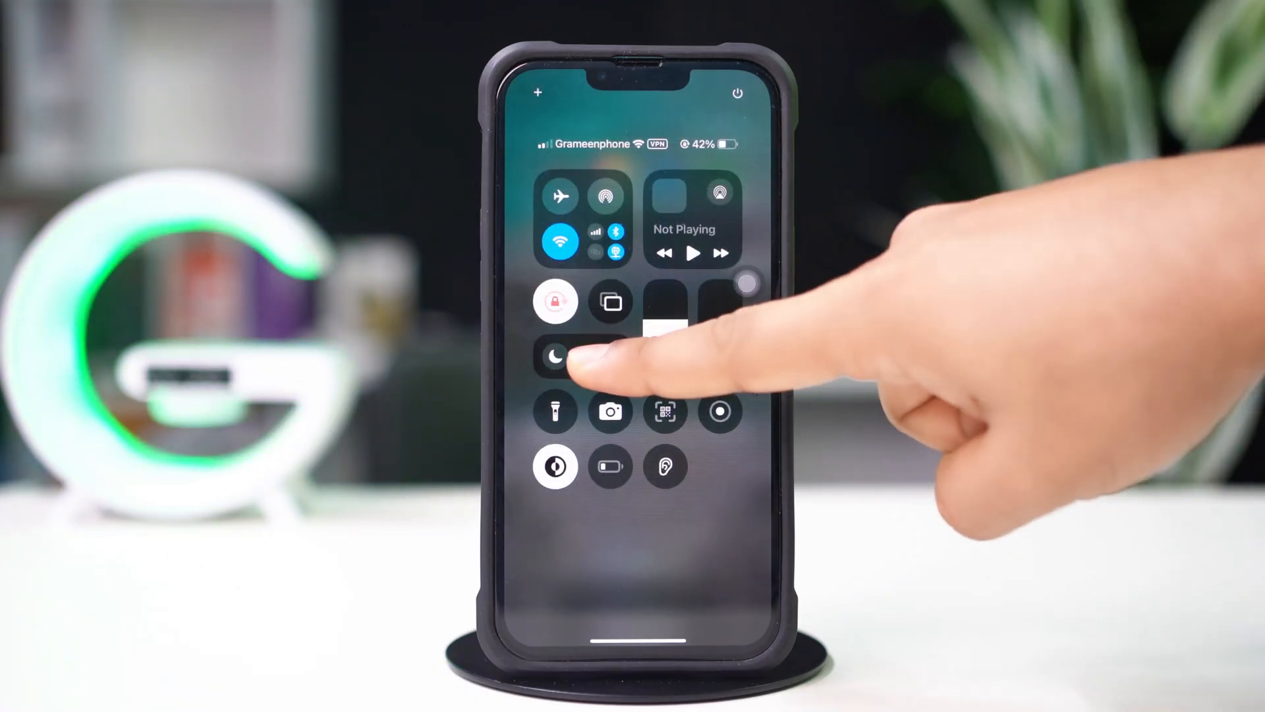
pyautogui.click(555, 356)
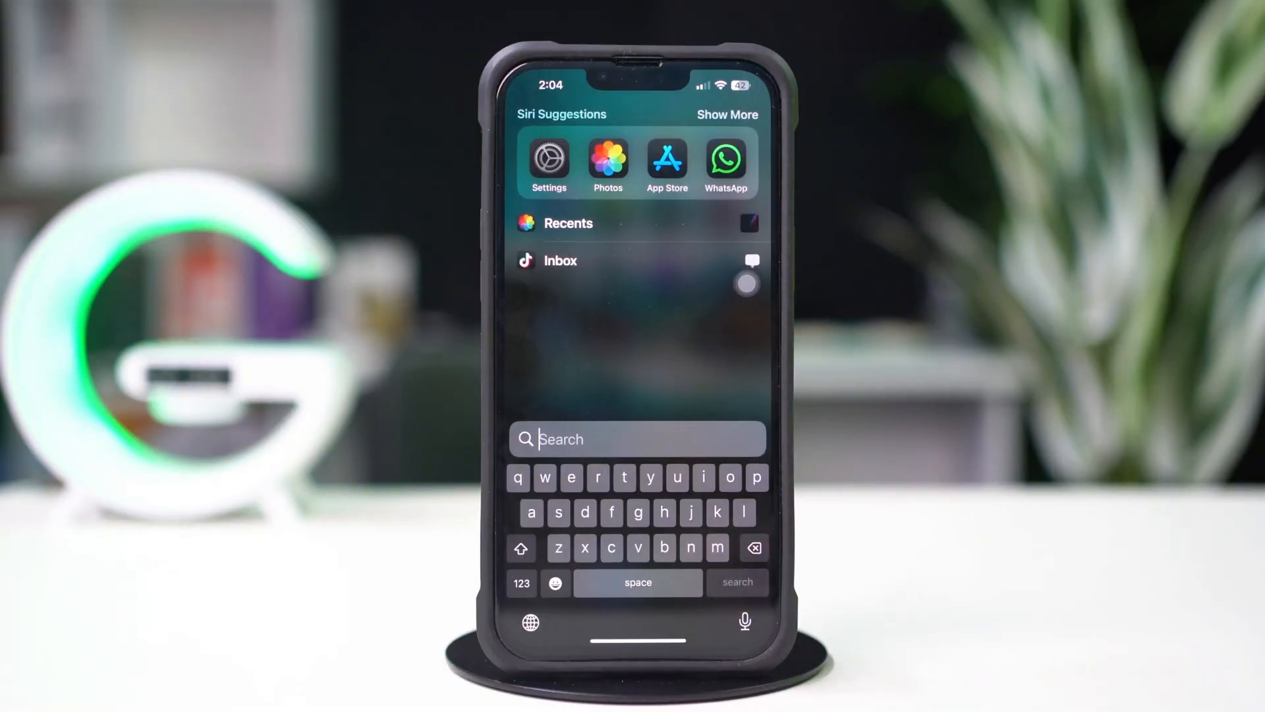
# Reach WhatsApp's page under Settings > Notifications.
pyautogui.press('escape')
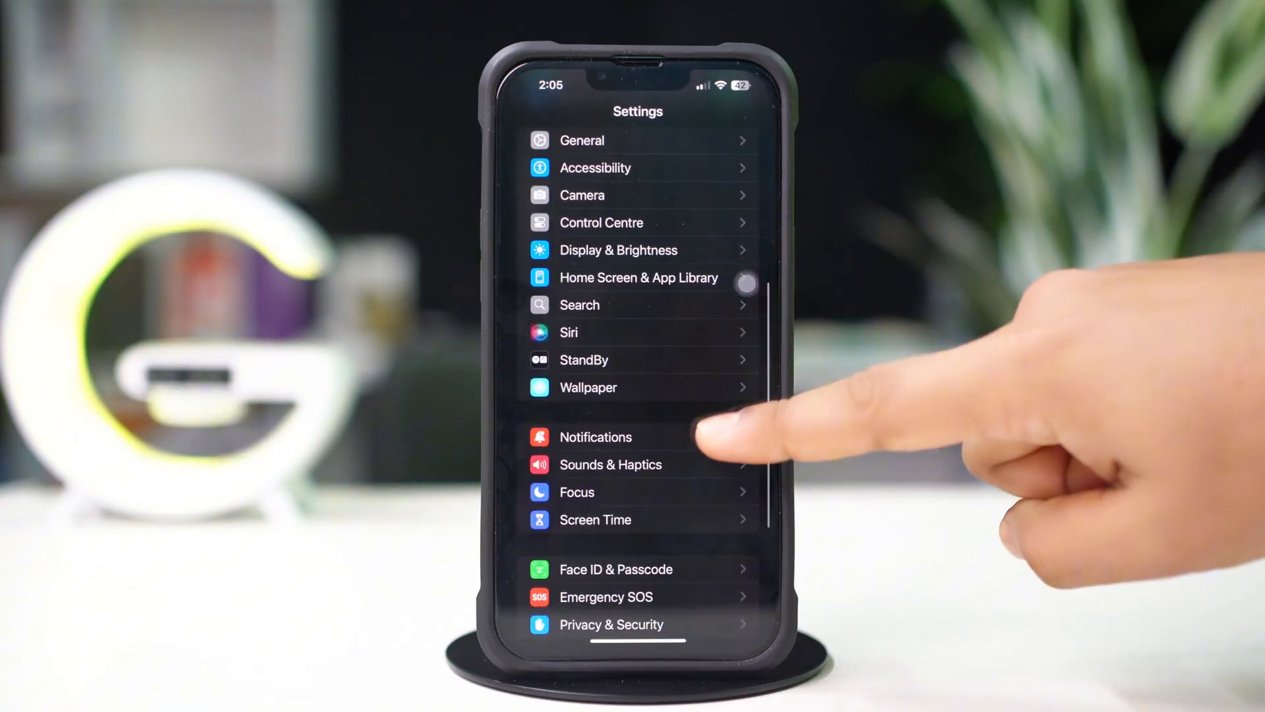
pyautogui.click(596, 436)
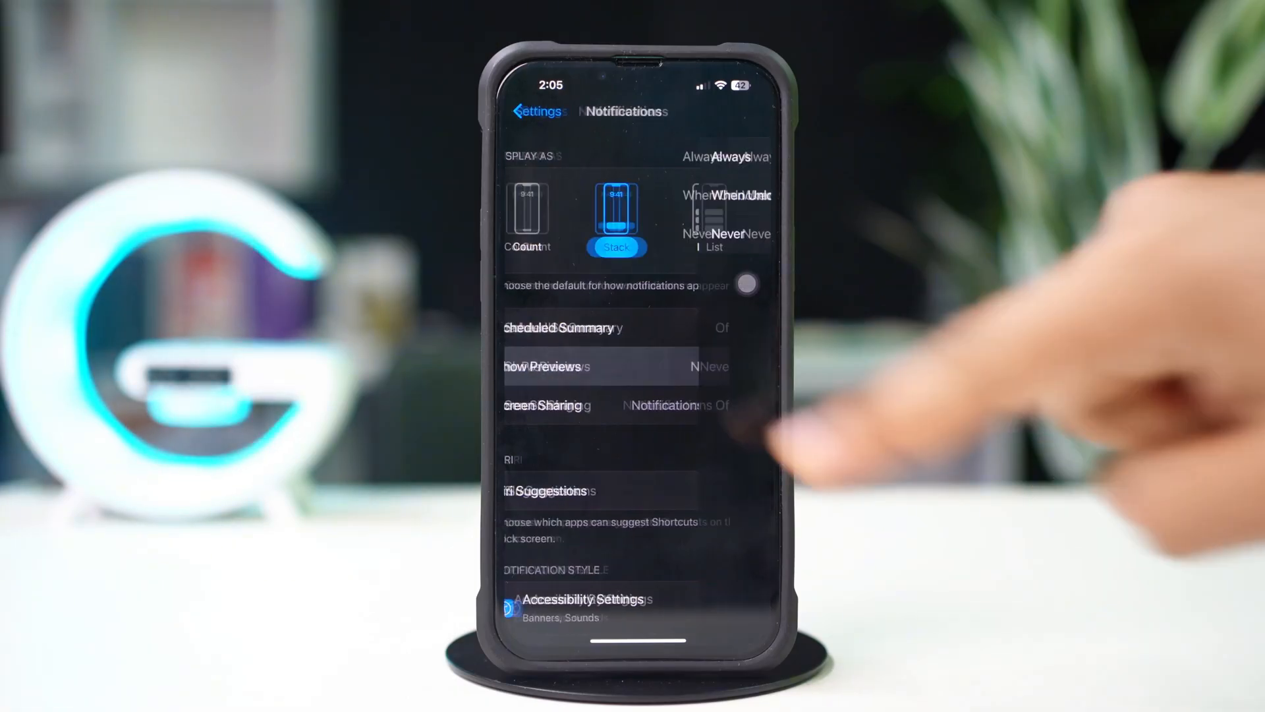
pyautogui.click(549, 367)
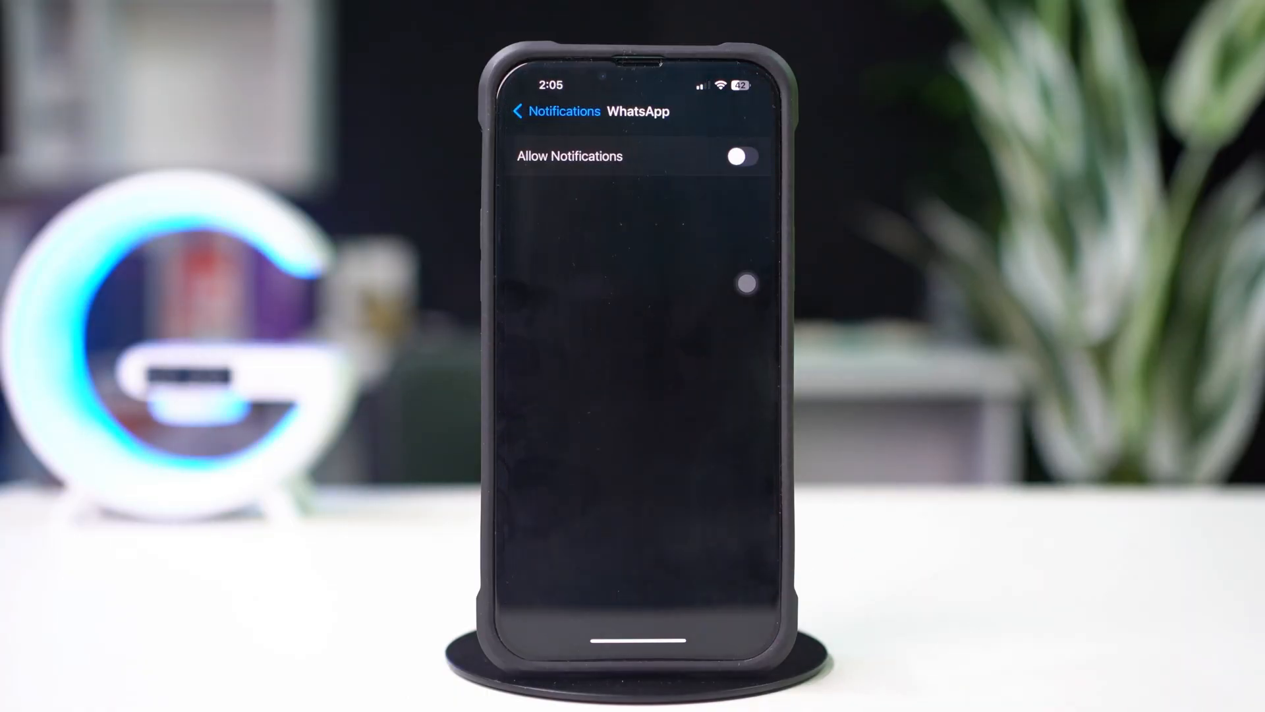
# Switch Allow Notifications on for WhatsApp.
pyautogui.click(739, 156)
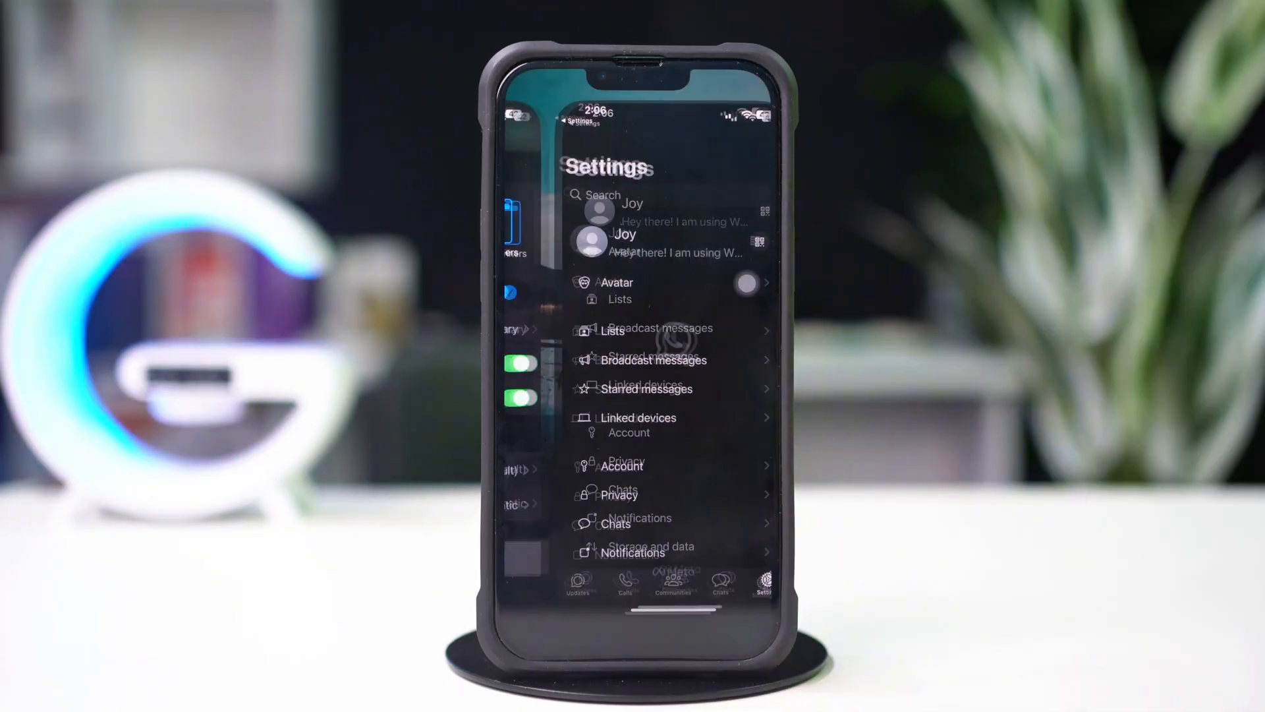
# Check WhatsApp's in-app Notifications page has reactions, reminders and Show preview on.
pyautogui.click(633, 524)
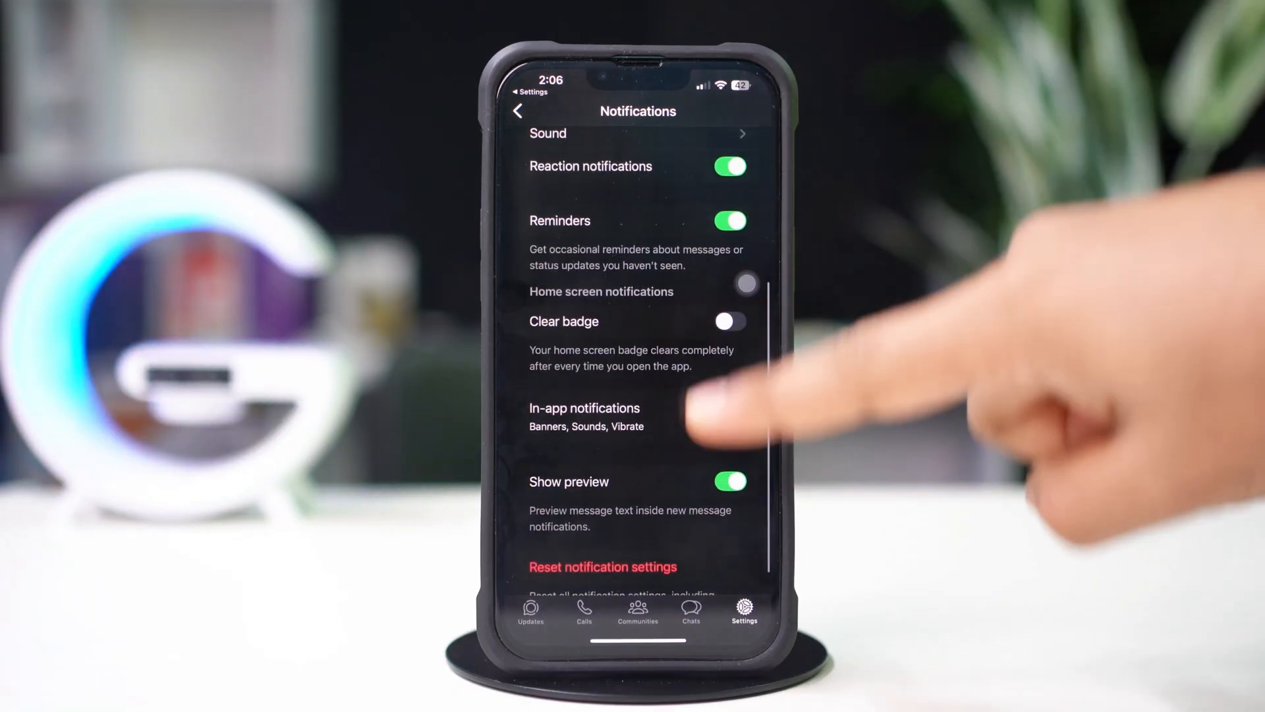
pyautogui.scroll(-3)
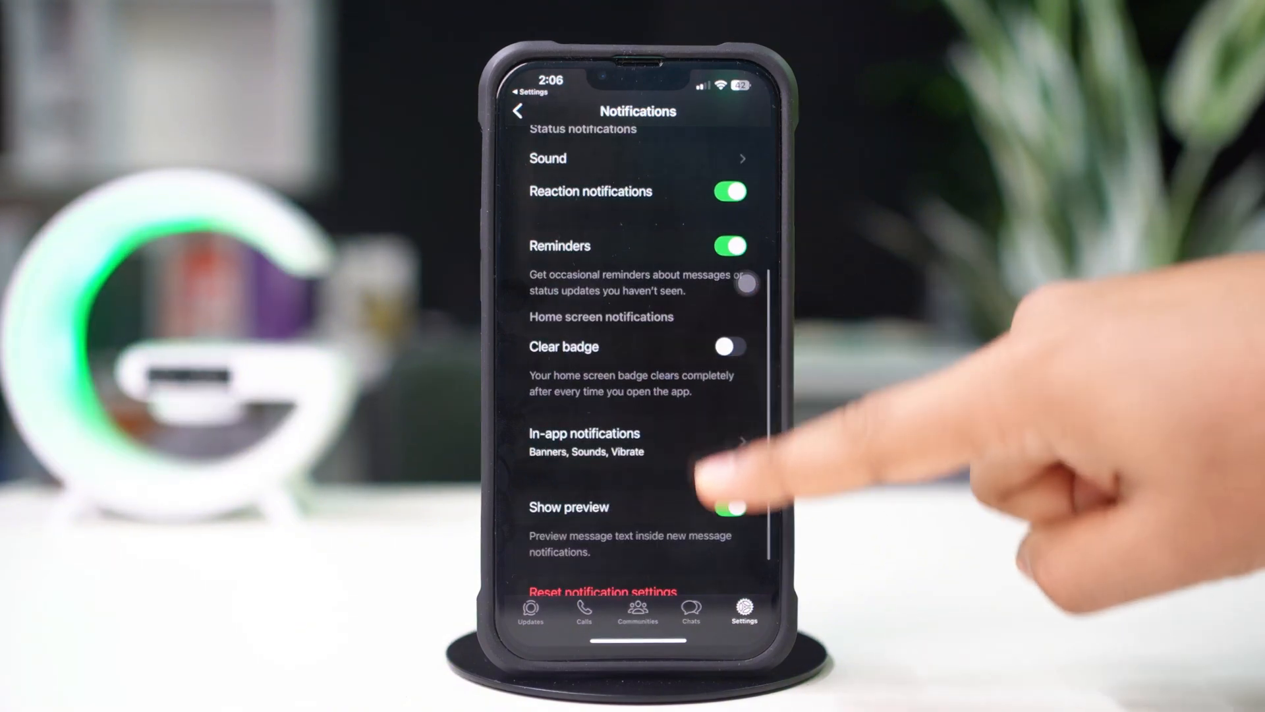
pyautogui.click(601, 592)
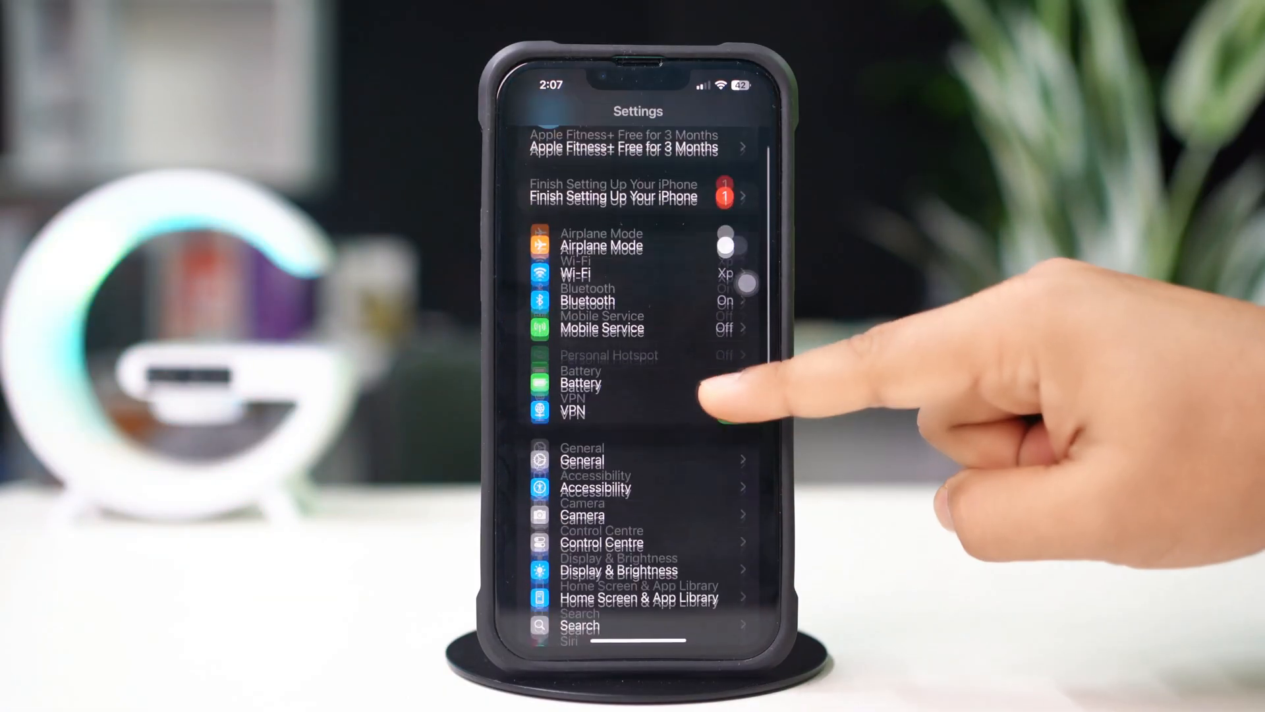
# Turn Background App Refresh on under General for apps such as Books, Facebook and Maps.
pyautogui.click(582, 461)
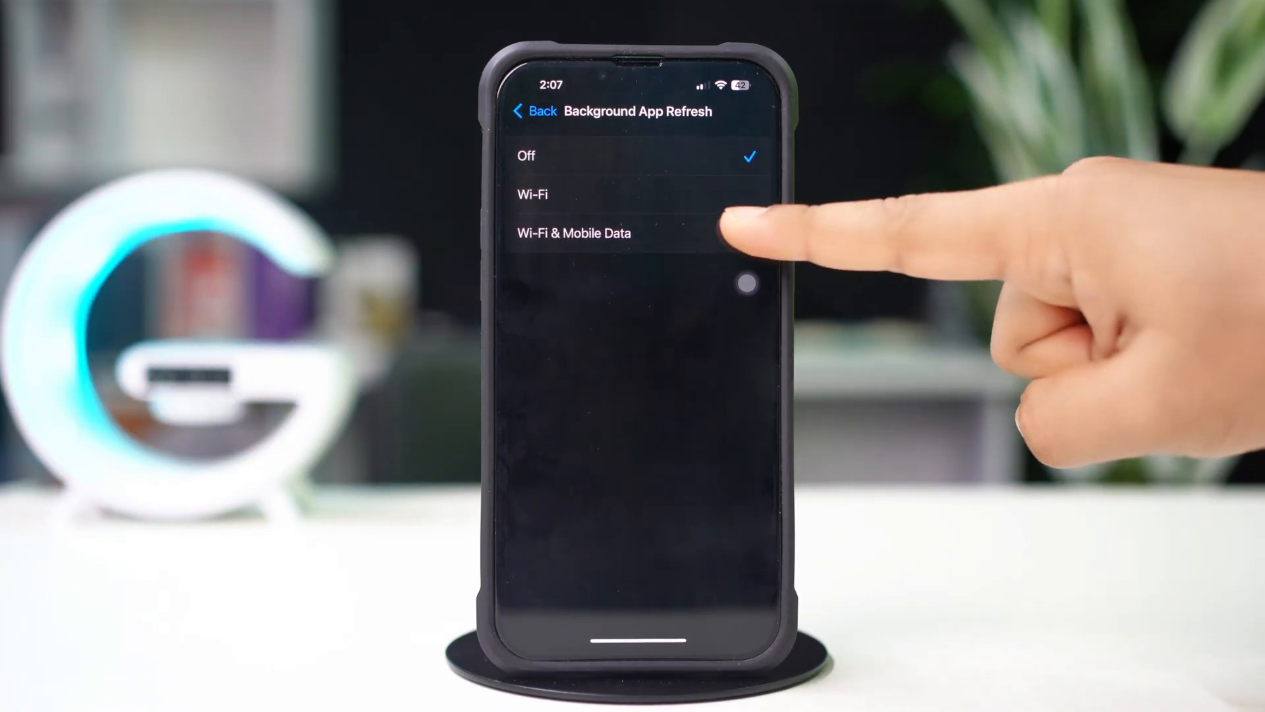
pyautogui.click(574, 233)
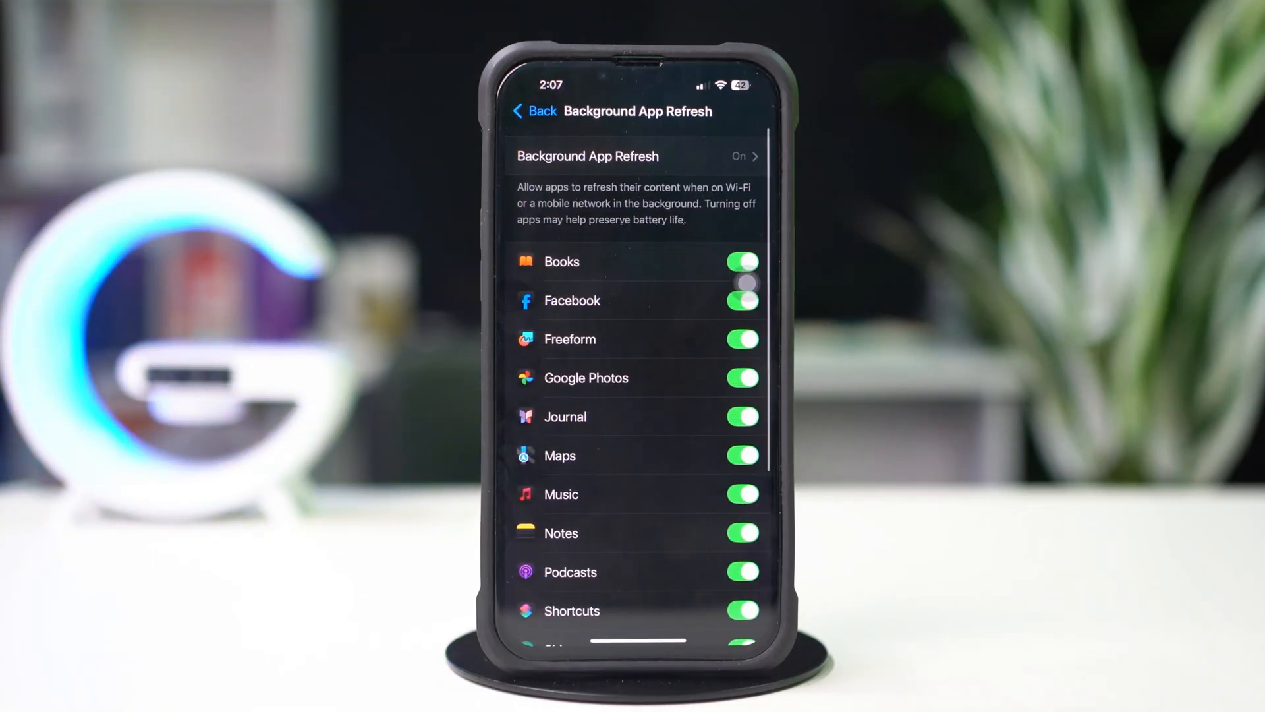
pyautogui.scroll(-3)
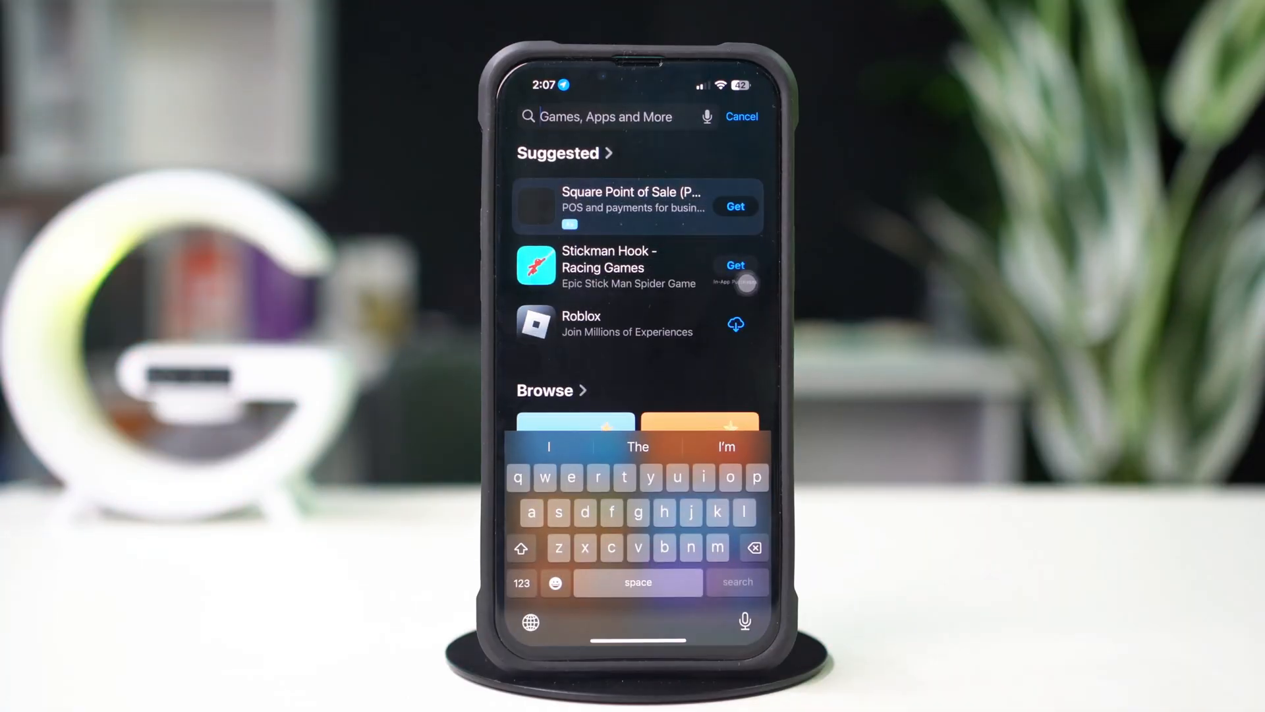
# Search App Store for whatsapp and confirm WhatsApp Messenger 25.6.73 needs no update.
pyautogui.write('w')
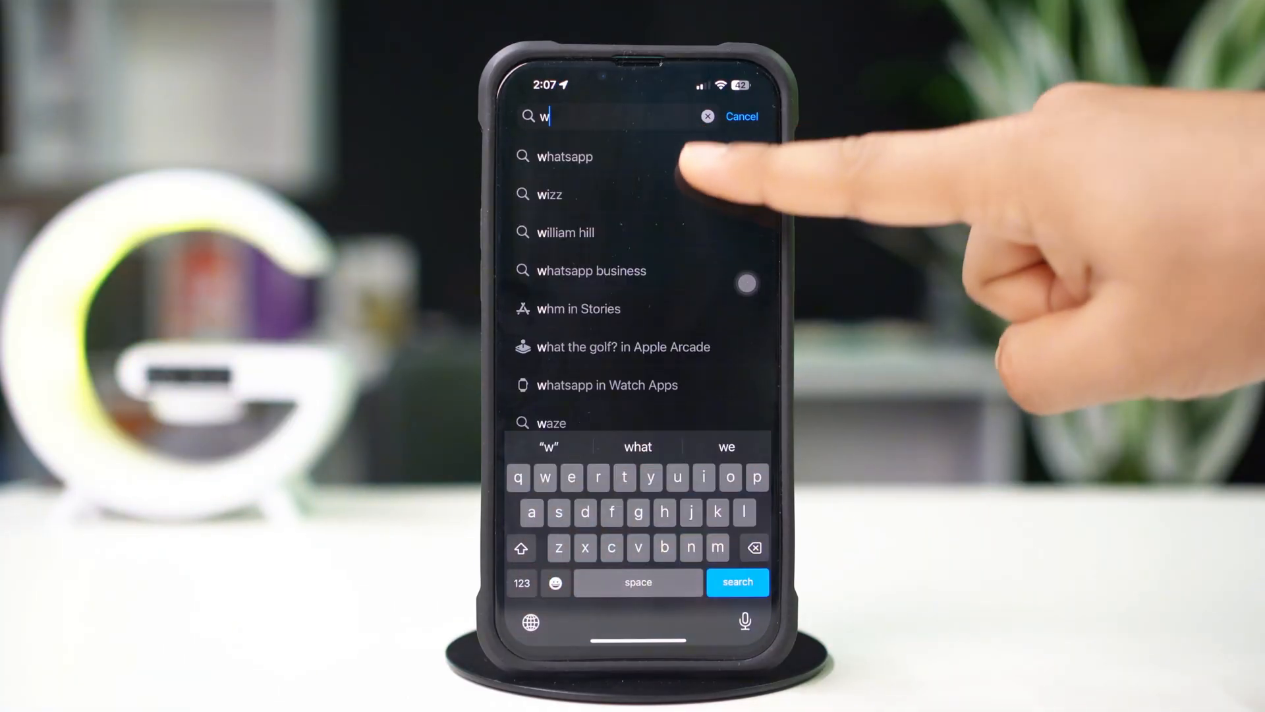
pyautogui.click(564, 156)
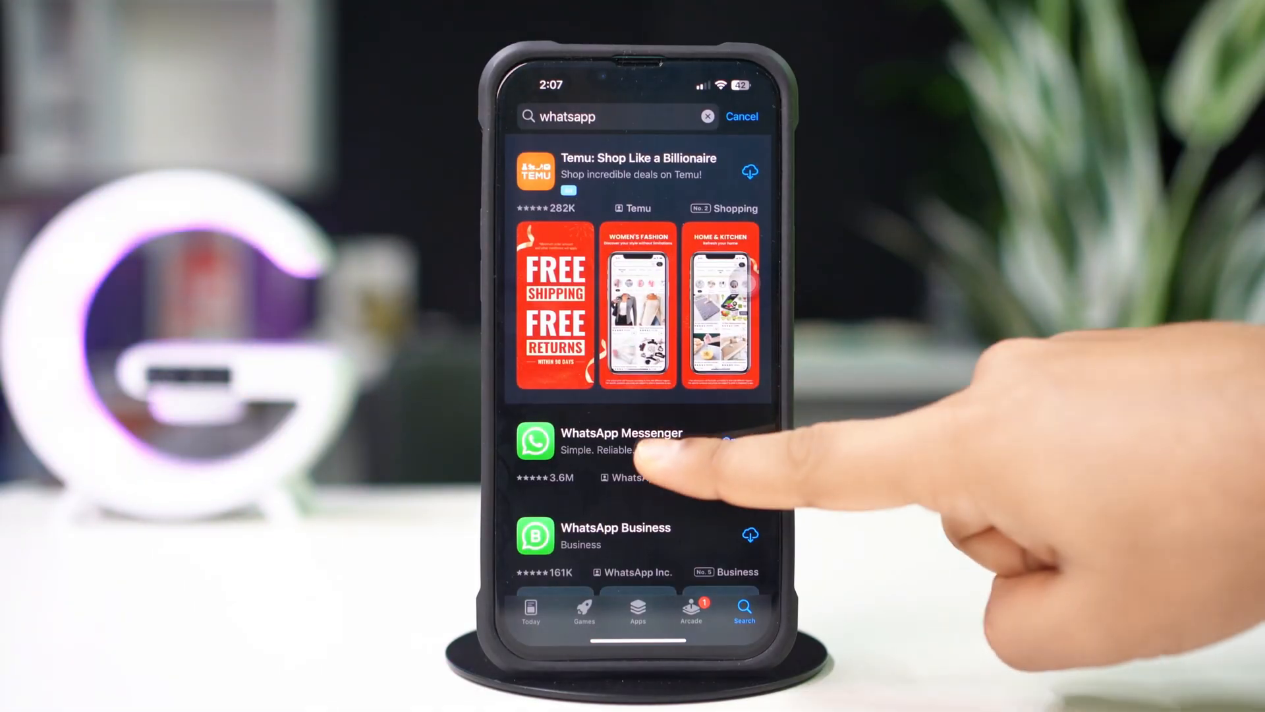
pyautogui.click(621, 441)
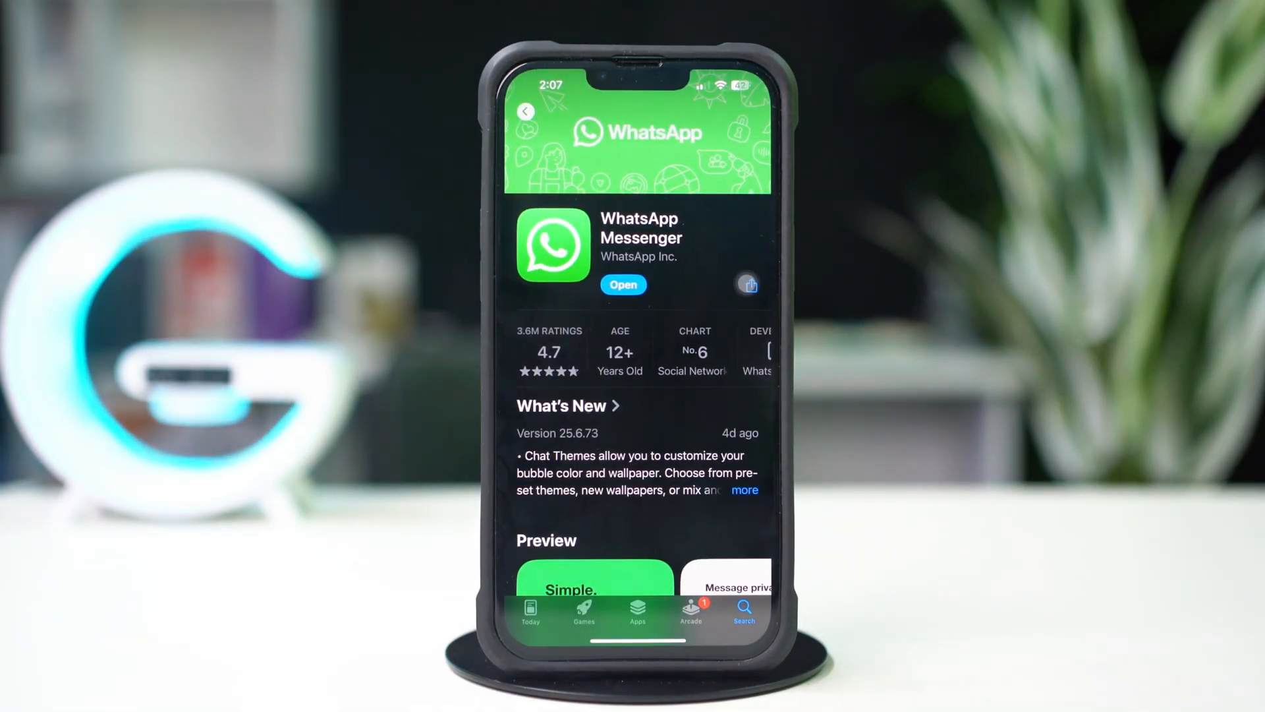